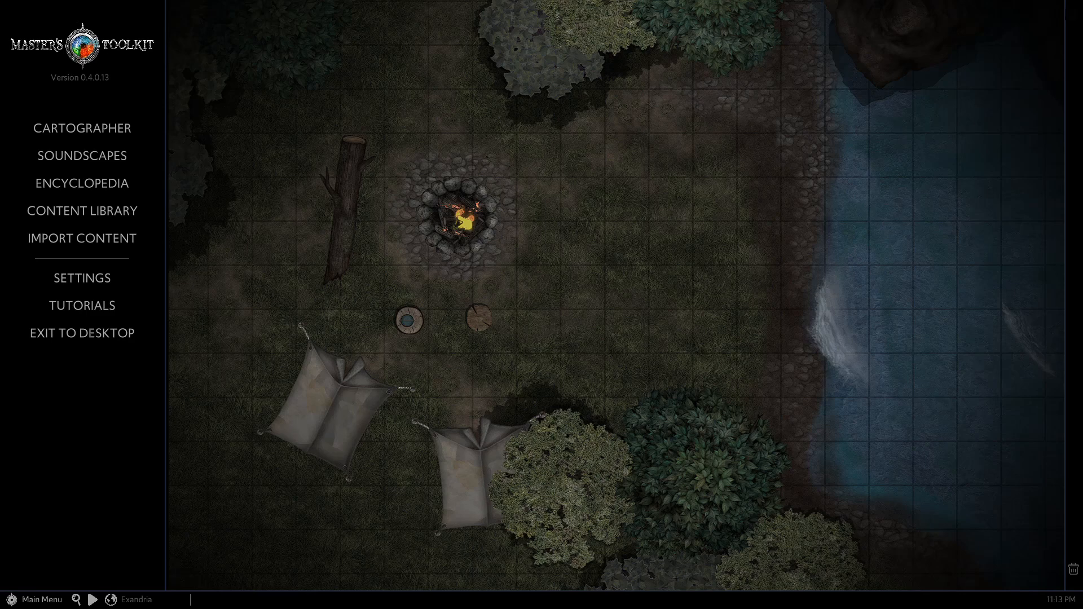
- Launch Cartographer from the Master's Toolkit main menu to open the grass battle map
left_click(82, 128)
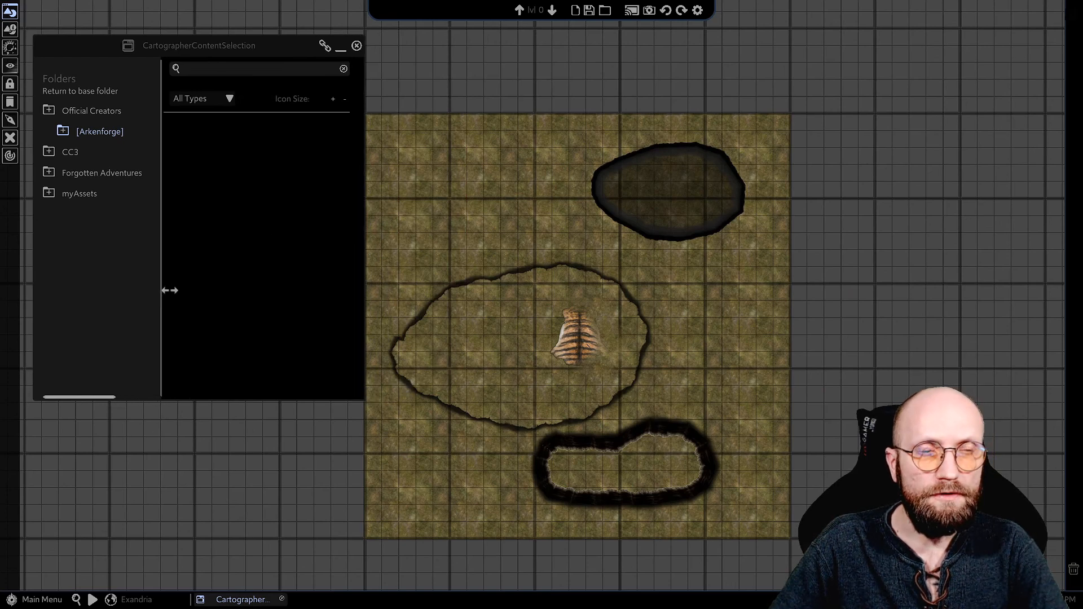
mouse_move(495, 91)
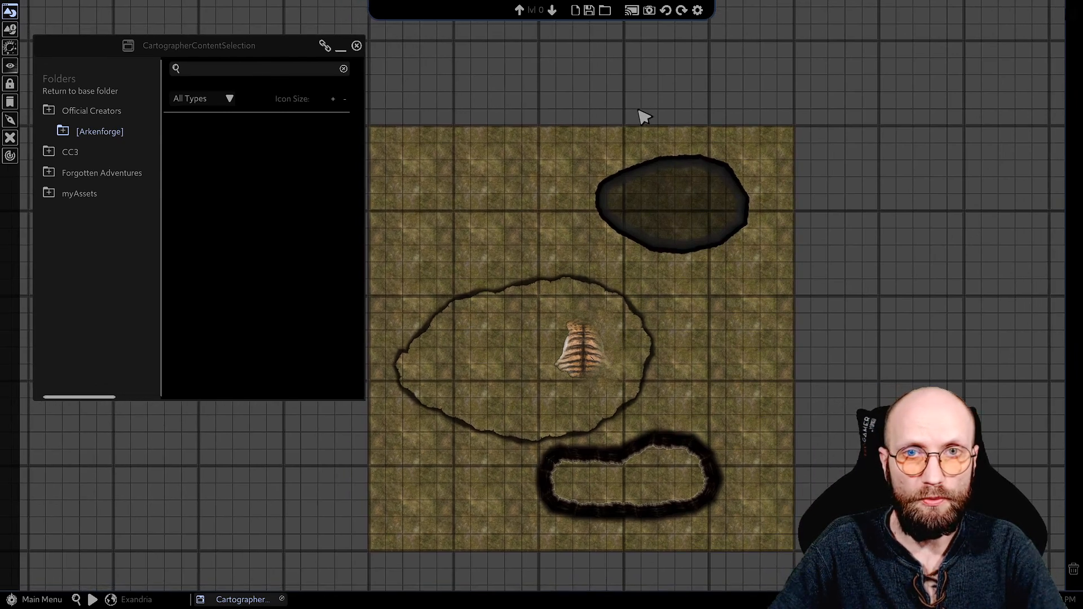
mouse_move(157, 298)
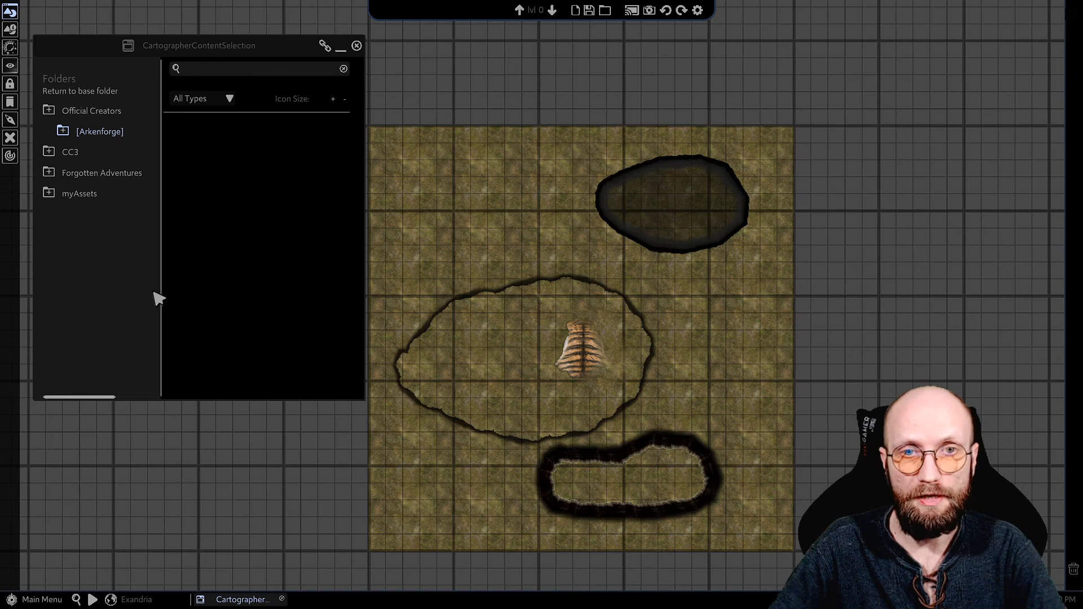
- Expand [Arkenforge] > Objects > Modular, widen the browser and scroll to the VampireCastle wall tiles
left_click(62, 130)
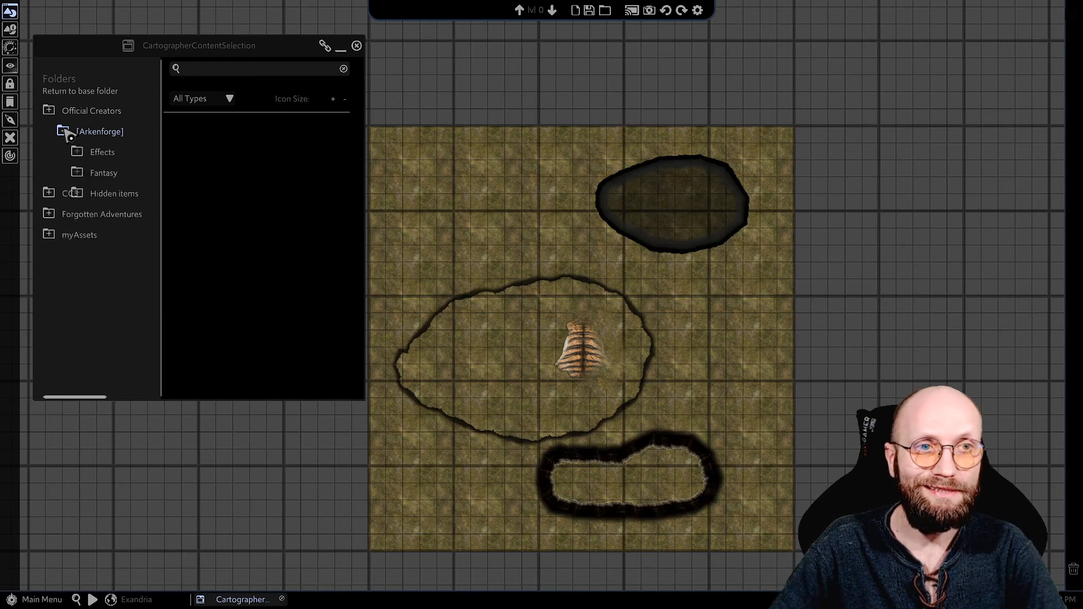
left_click(77, 172)
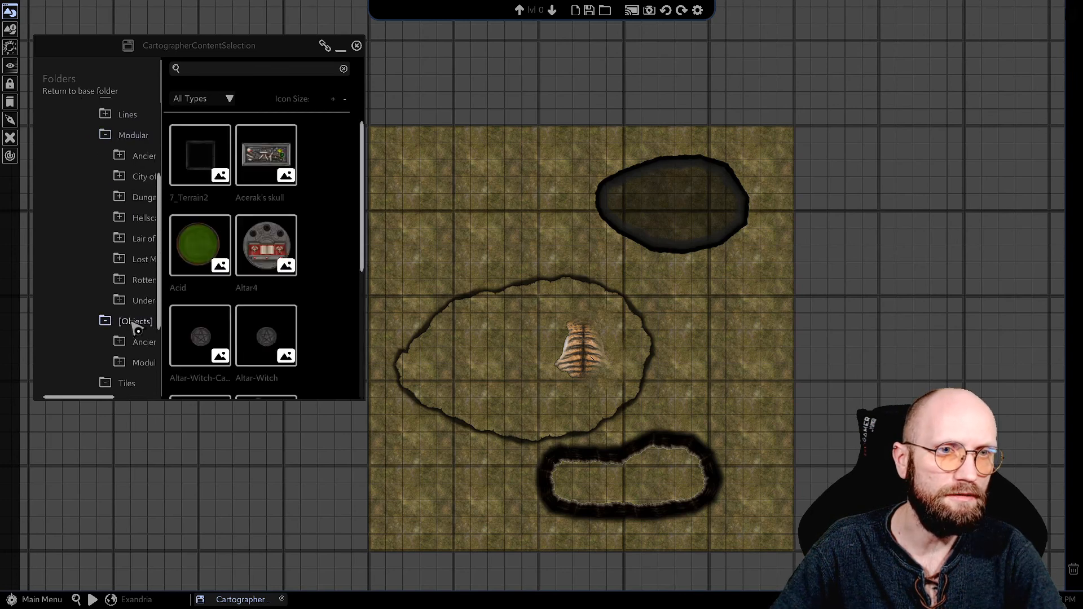
scroll("down", 3)
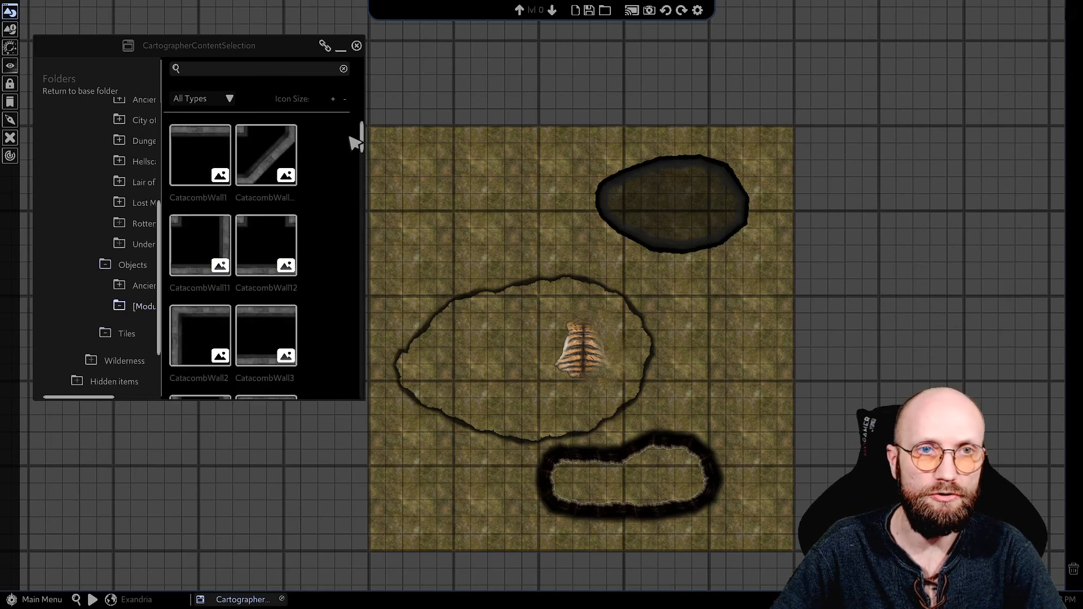
scroll("down", 3)
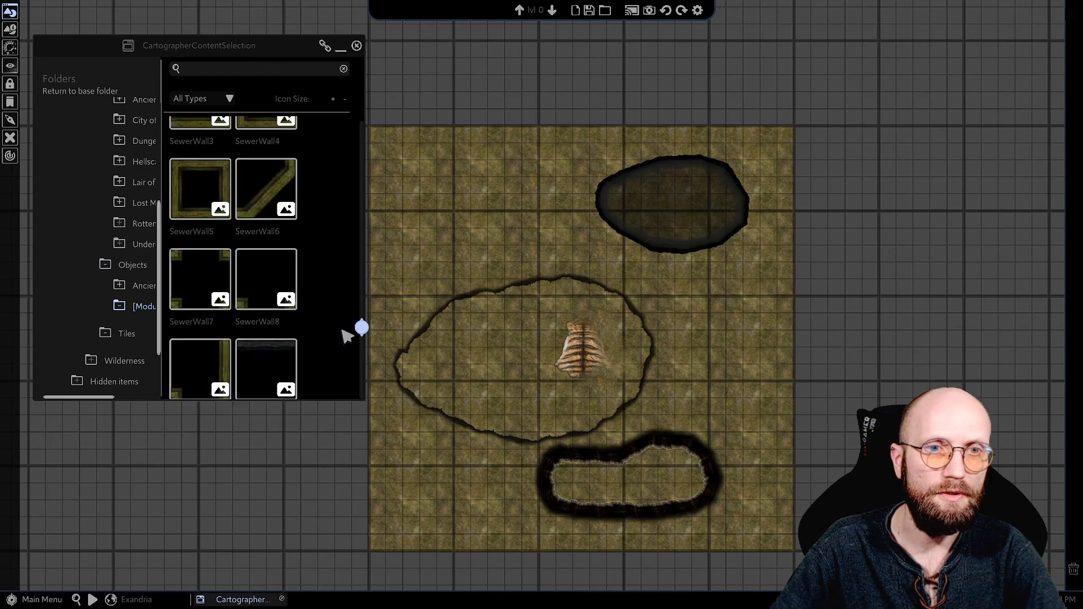
left_click_drag(363, 327, 420, 297)
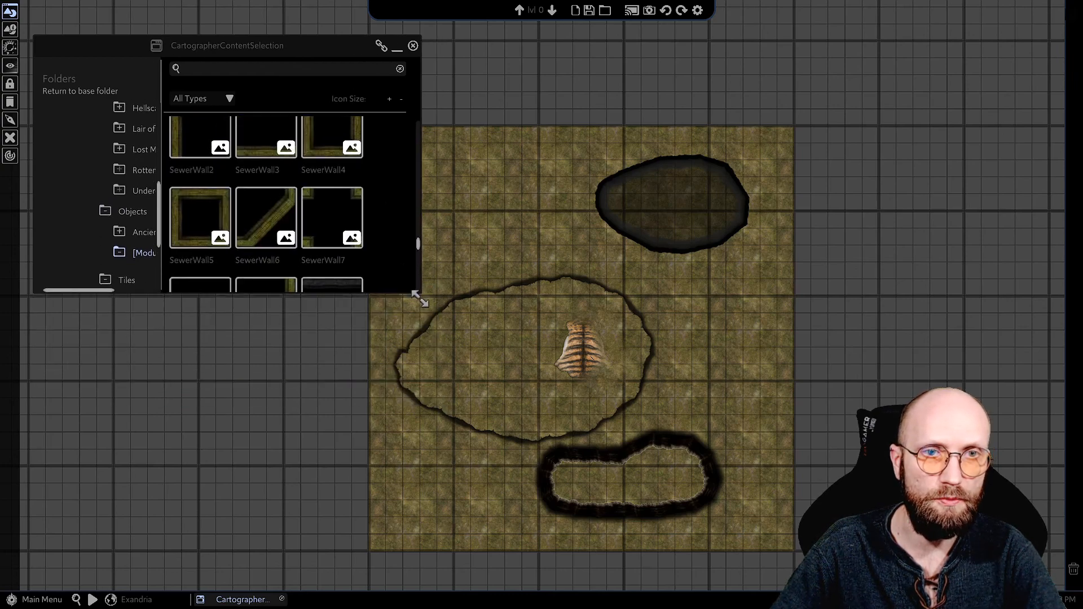
scroll("down", 3)
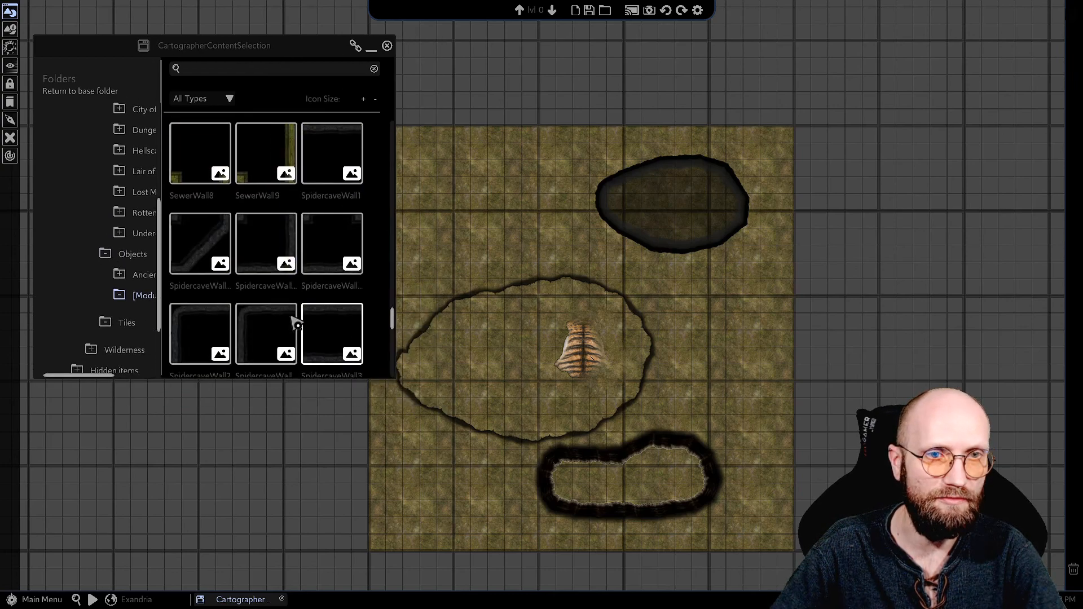
scroll("down", 3)
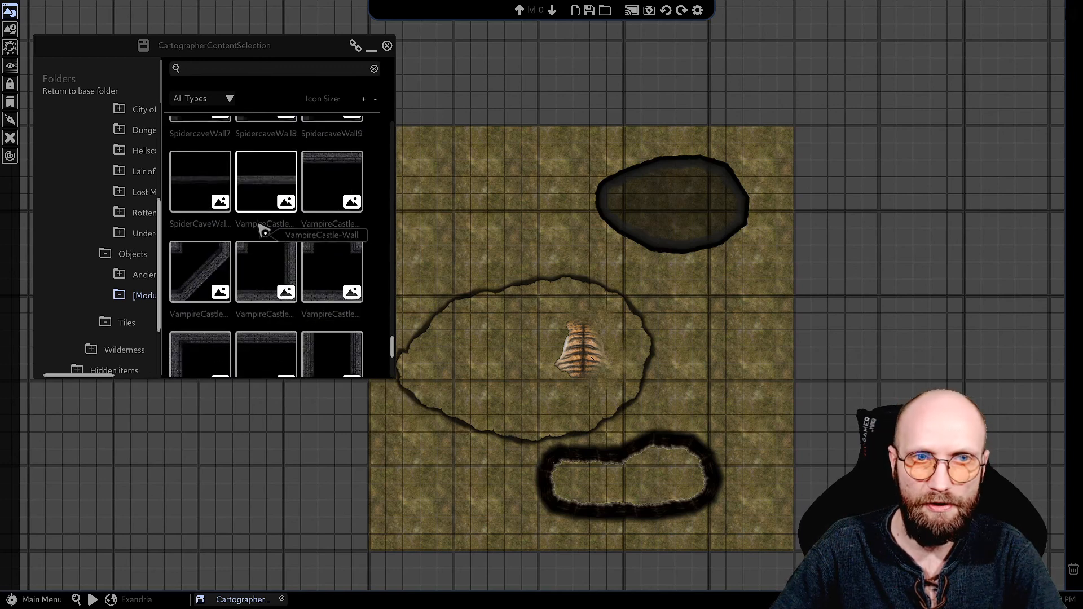
- Pick the VampireCastle-Wall tile to load it into Line build mode
left_click(266, 181)
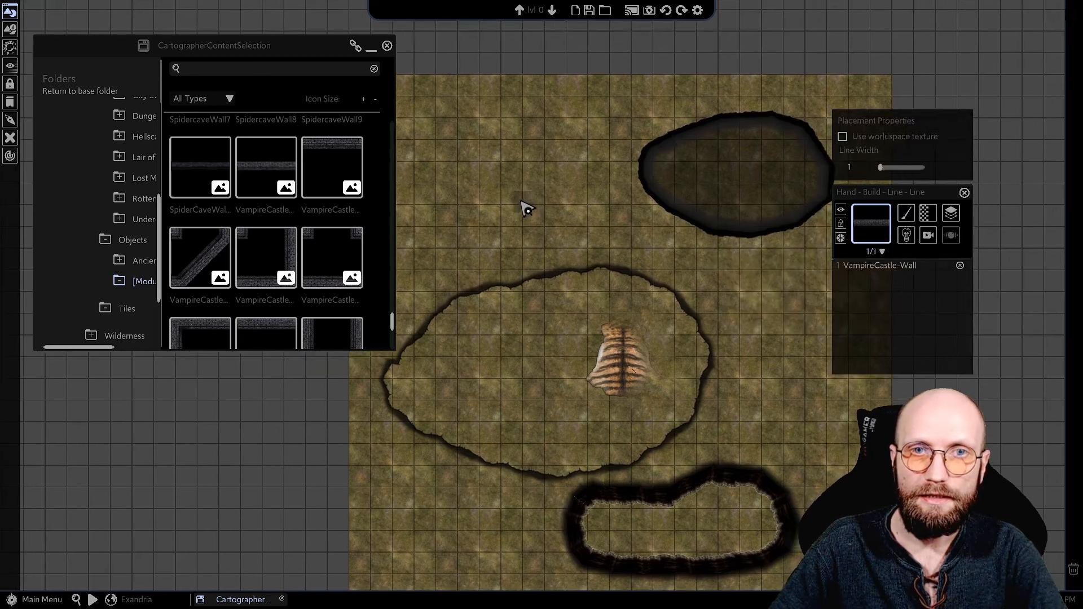
mouse_move(501, 171)
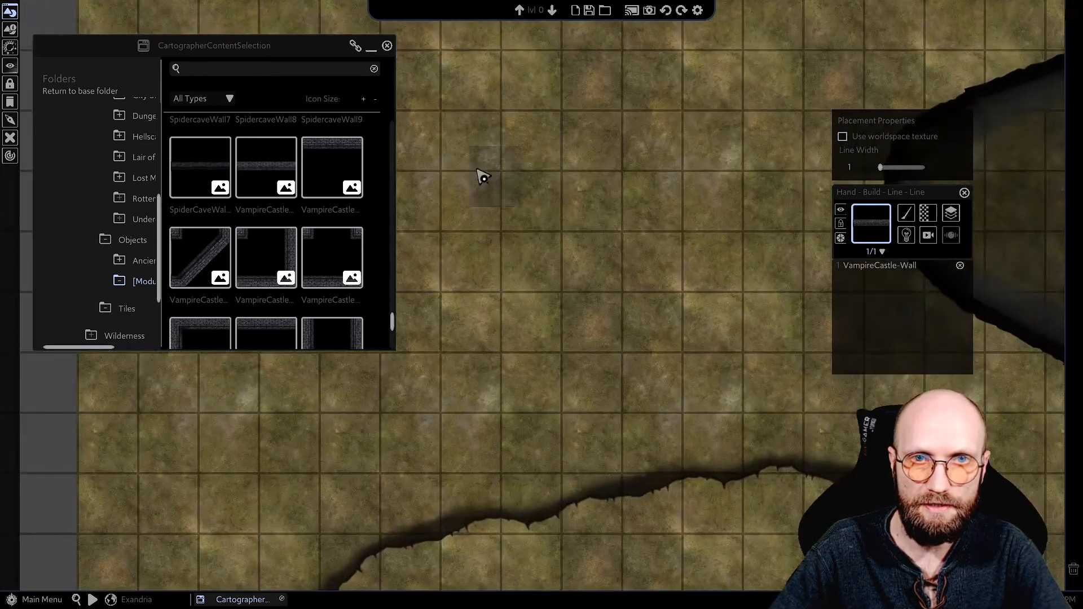
mouse_move(551, 131)
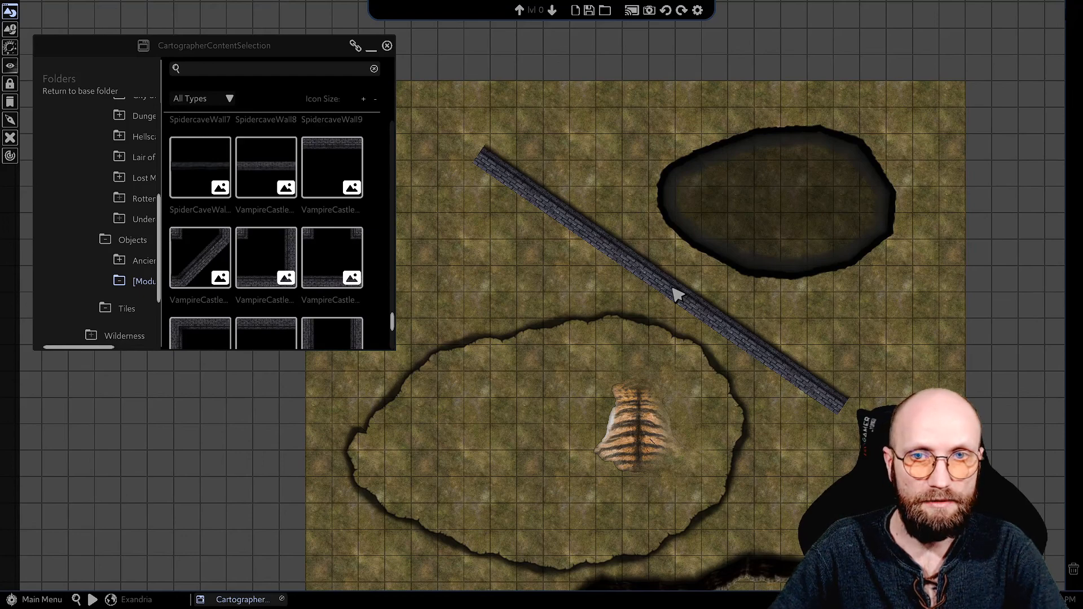
- Select the diagonal VampireCastle wall and drag its handles to curve it into a wide arc
left_click(660, 283)
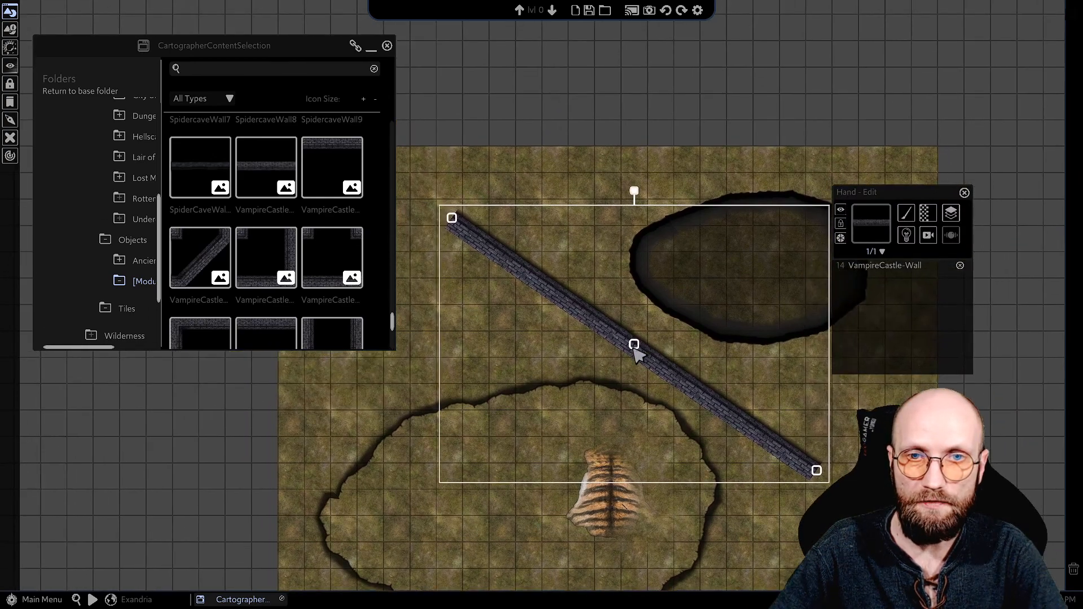
left_click_drag(634, 344, 643, 323)
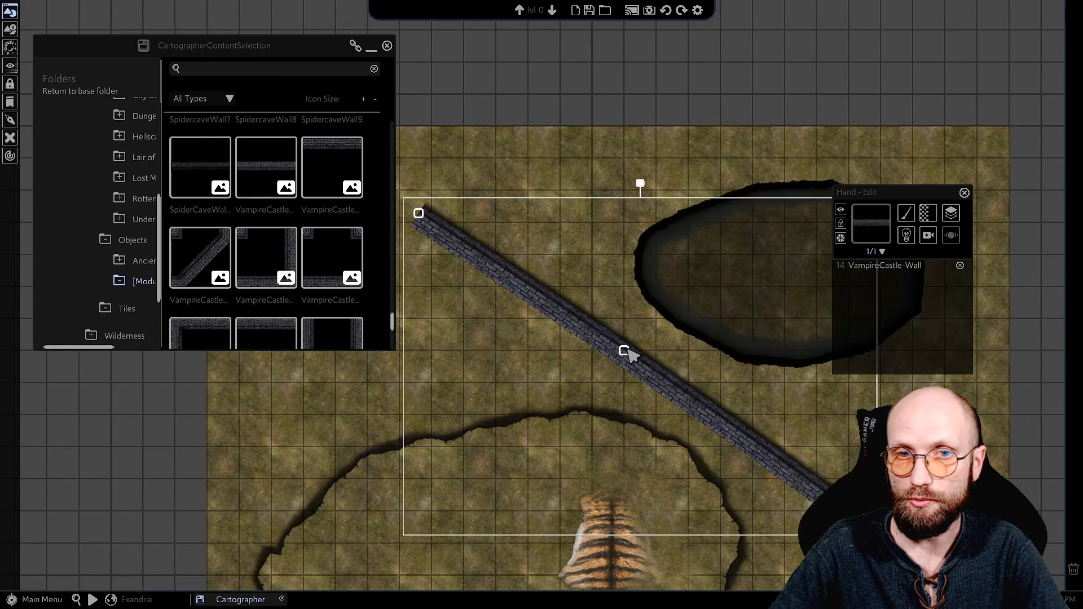
left_click_drag(628, 352, 655, 318)
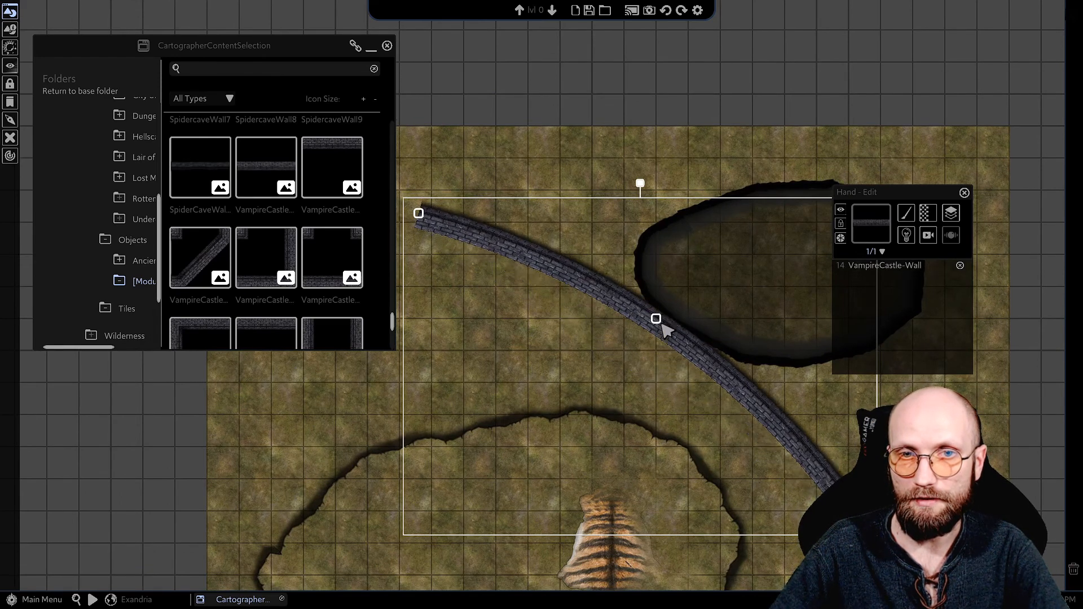
left_click_drag(655, 319, 800, 175)
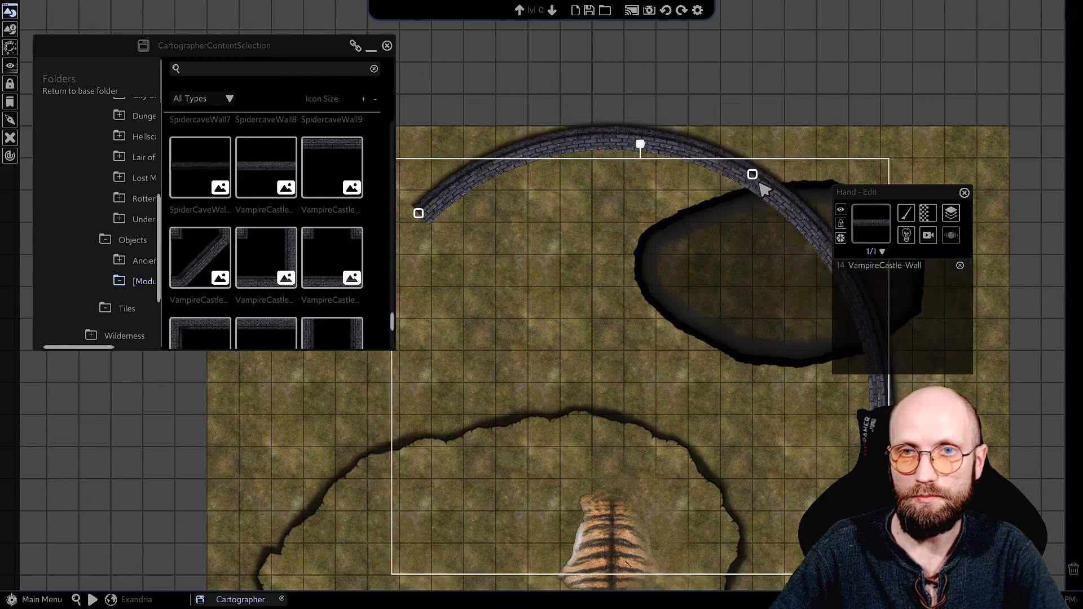
left_click_drag(752, 175, 768, 157)
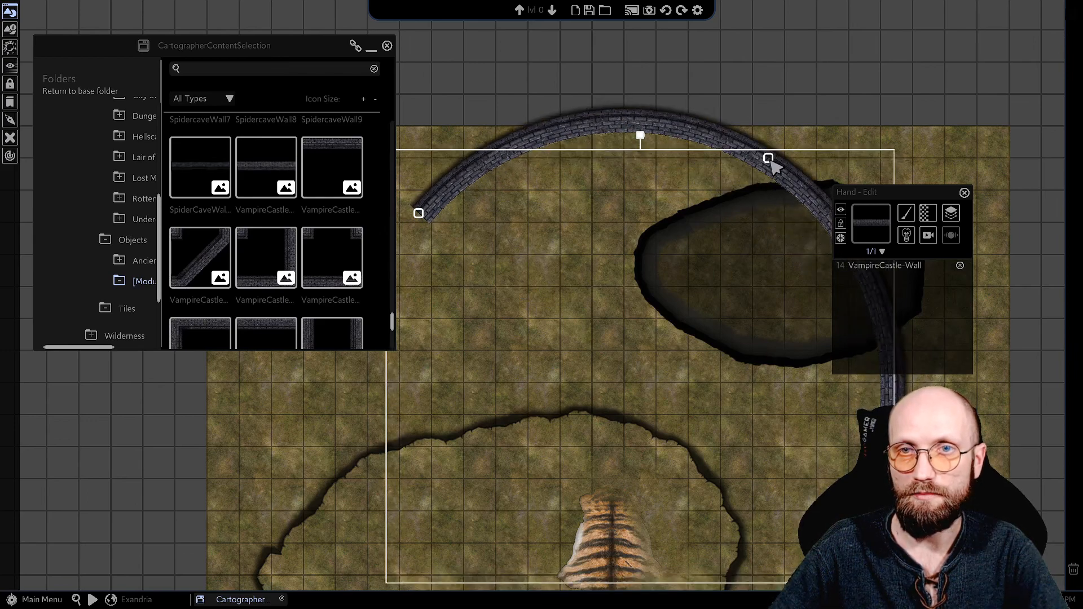
left_click_drag(768, 158, 720, 208)
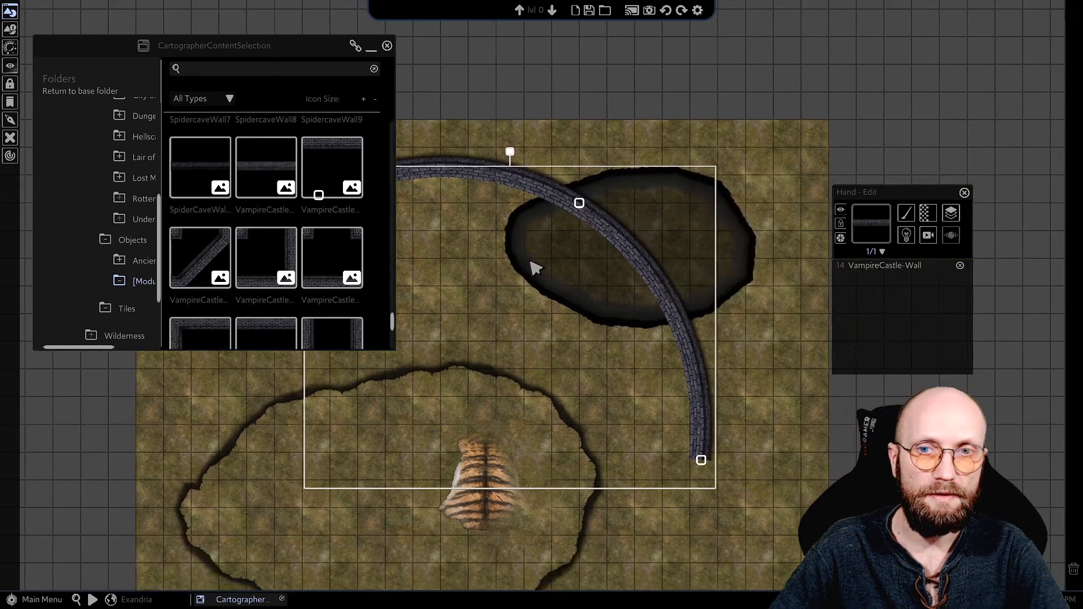
left_click_drag(535, 268, 667, 297)
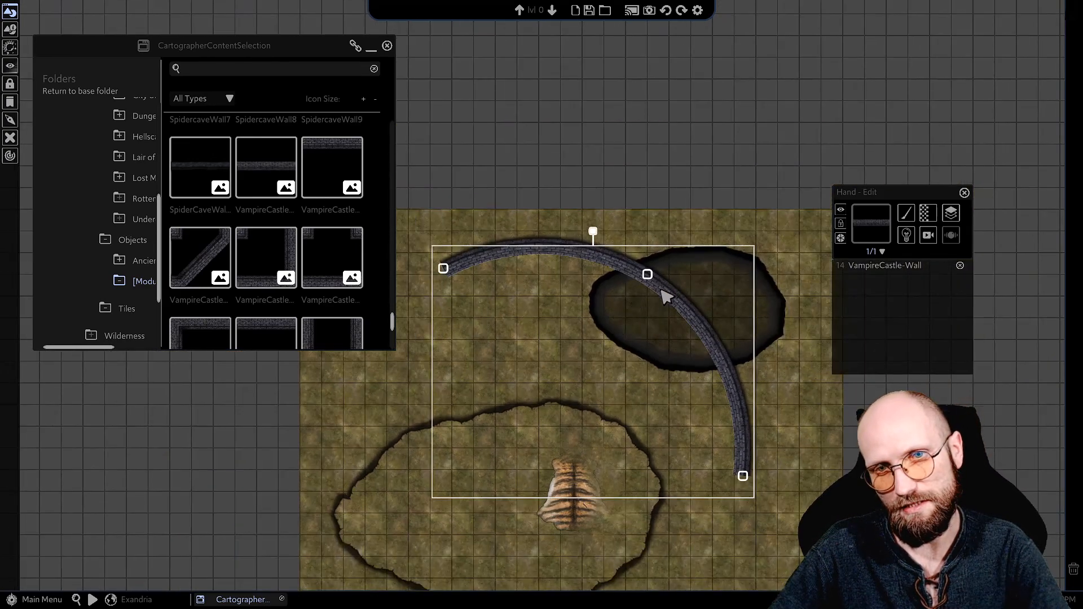
mouse_move(631, 302)
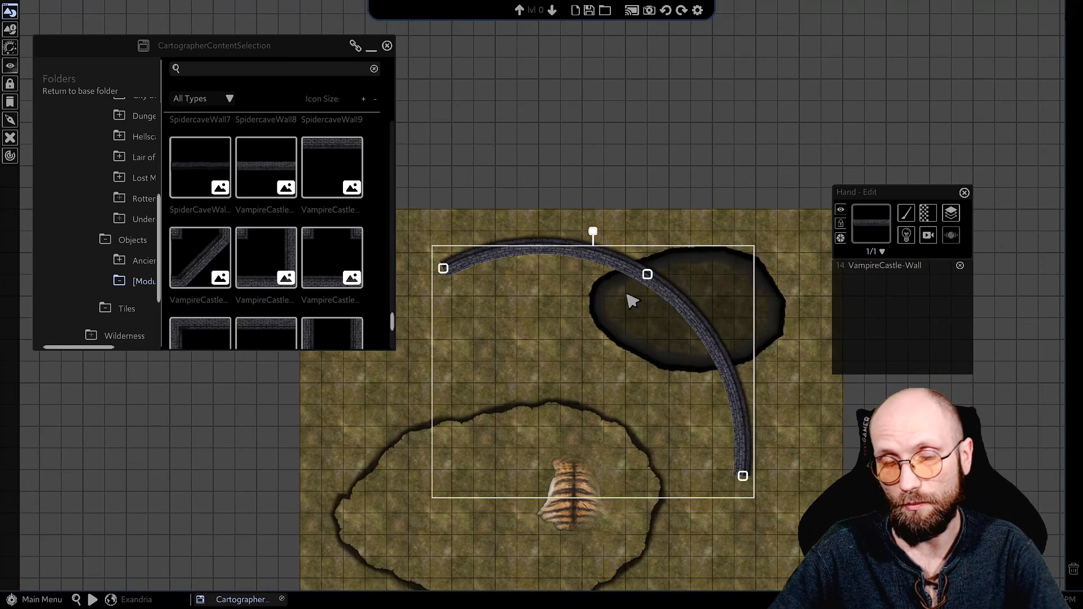
mouse_move(747, 457)
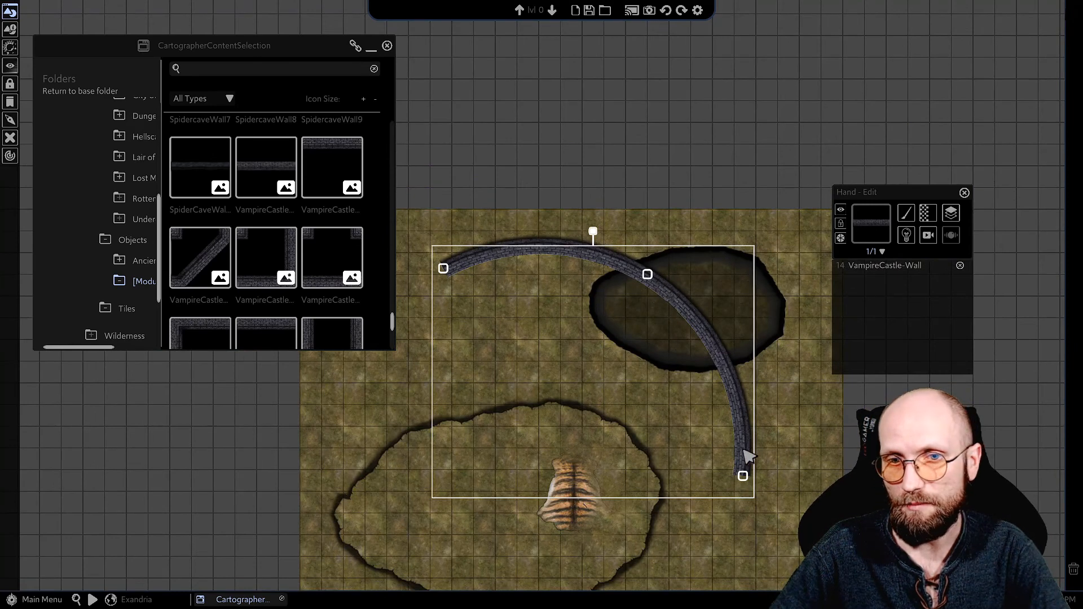
mouse_move(640, 318)
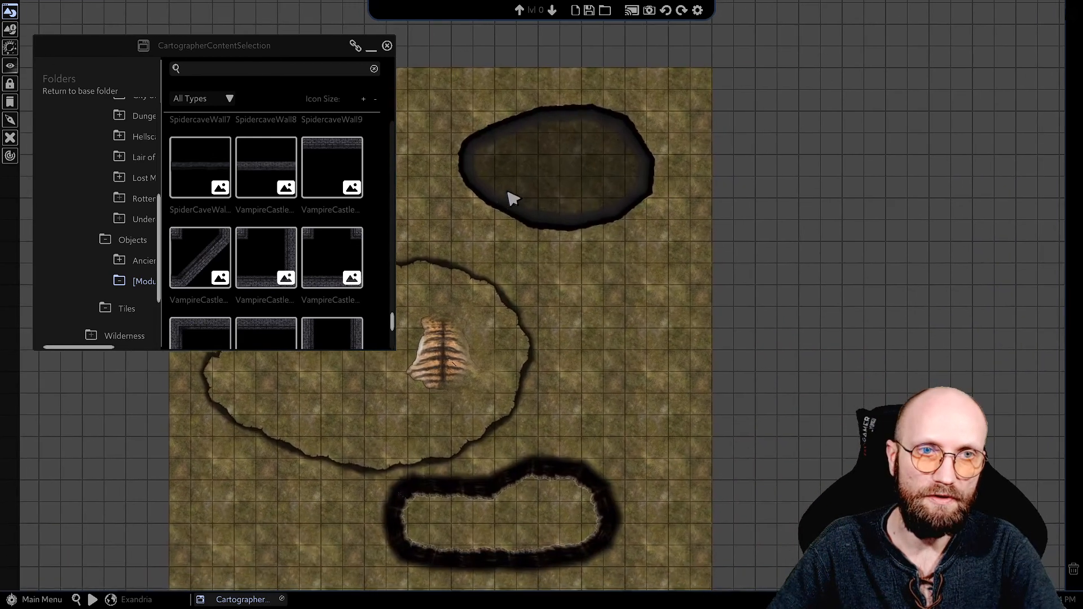
- Switch the wall placement to Circle and drag the radius outward into a large ring
left_click(266, 167)
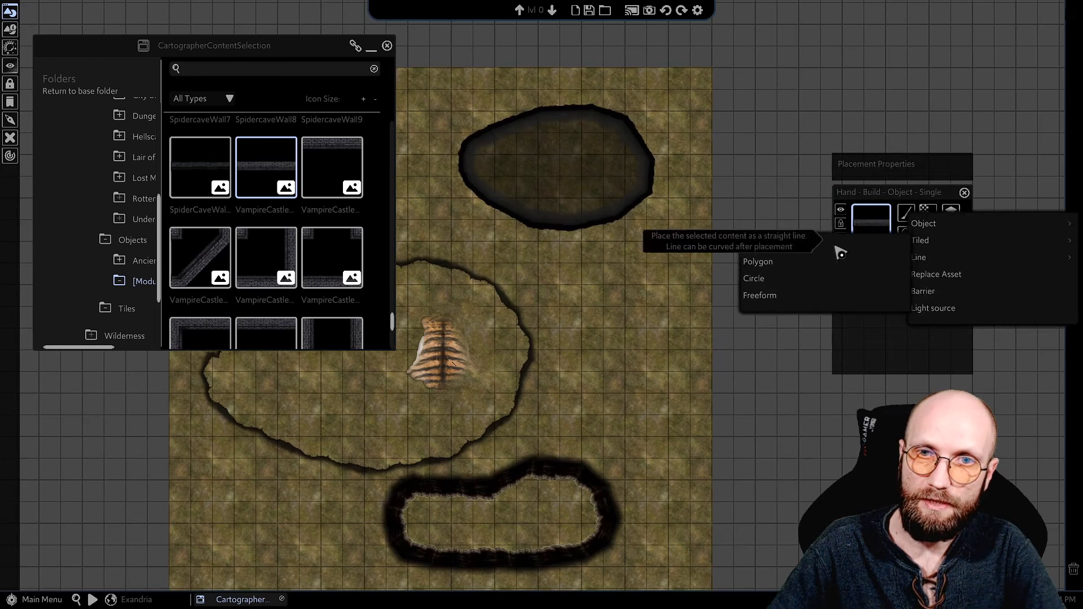
left_click(919, 257)
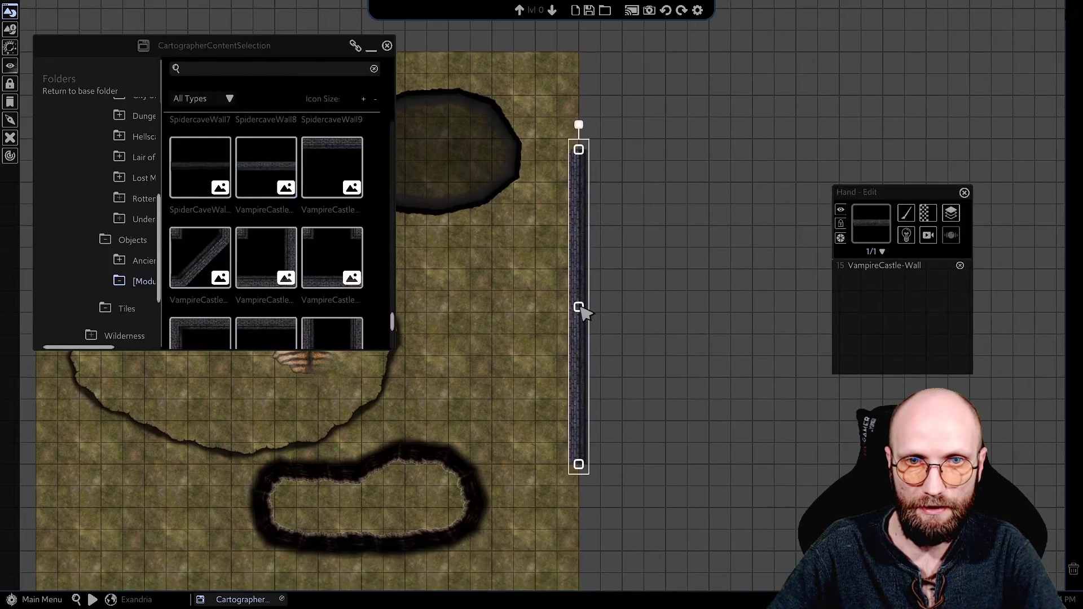
left_click_drag(578, 308, 708, 302)
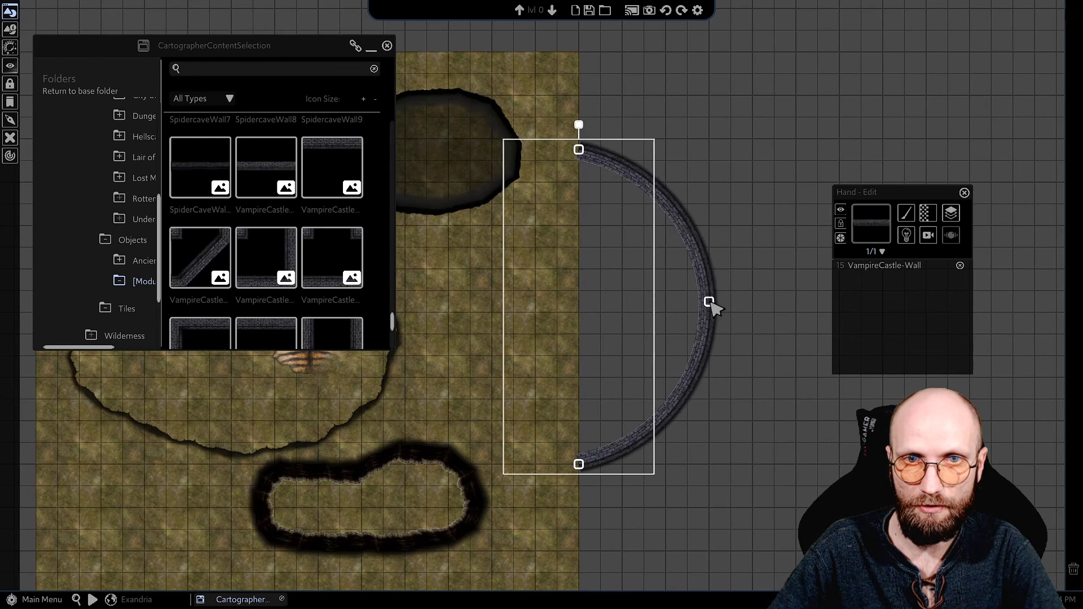
left_click_drag(708, 303, 728, 302)
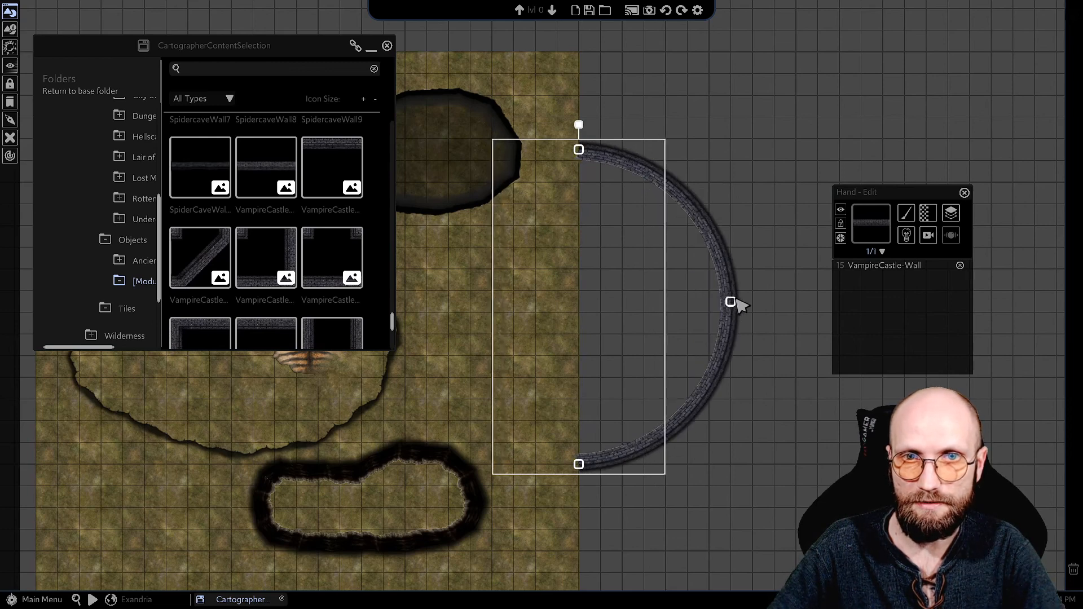
left_click_drag(729, 302, 753, 302)
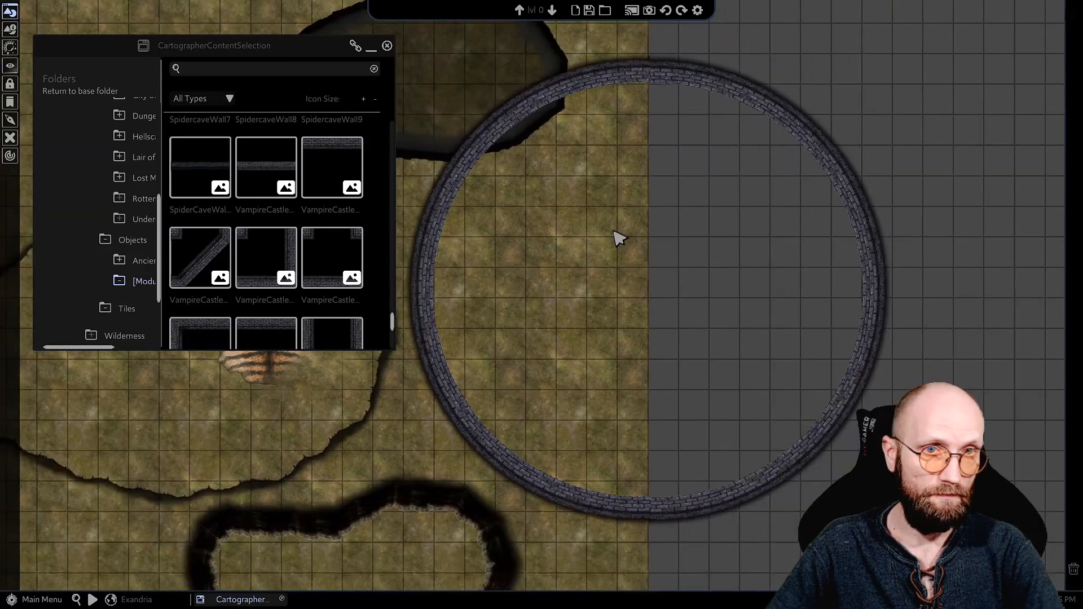
- Draw an inner VampireCastle-Wall circle via Line > Circle with radius about 4.97
left_click(266, 167)
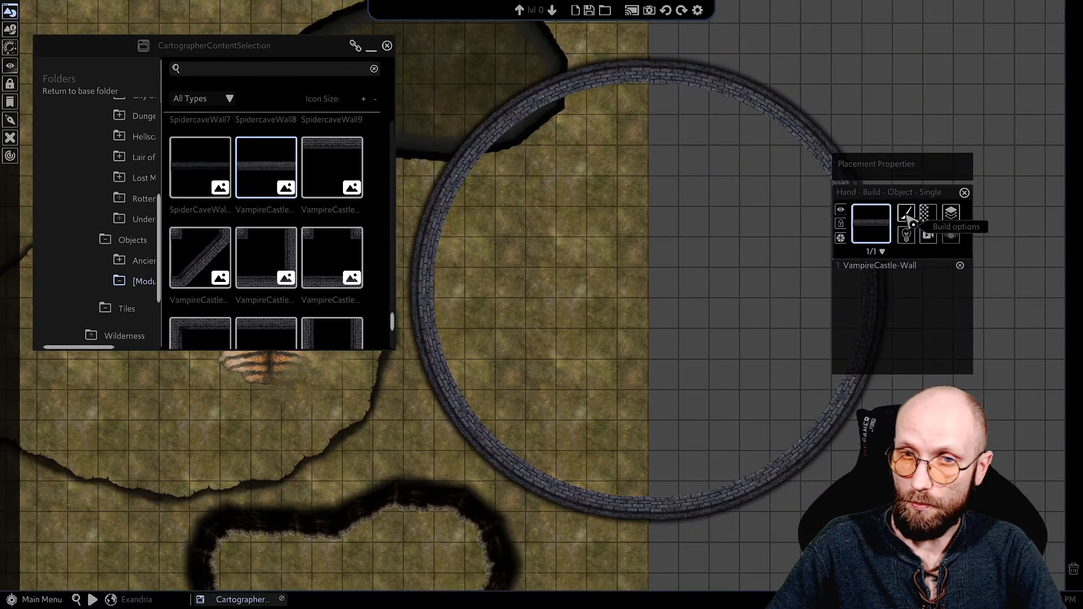
left_click(906, 214)
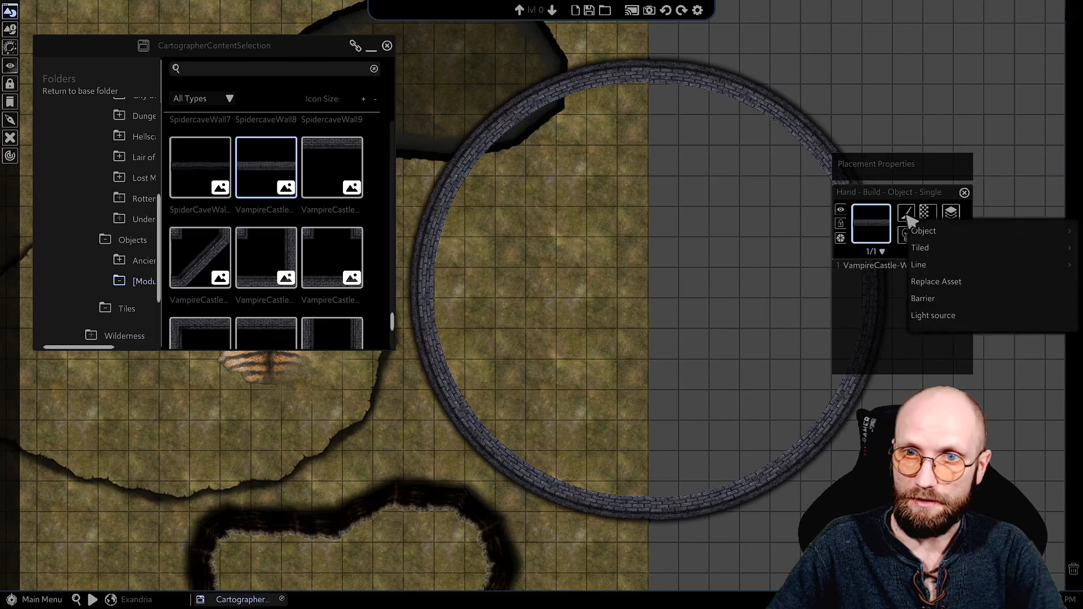
left_click(918, 265)
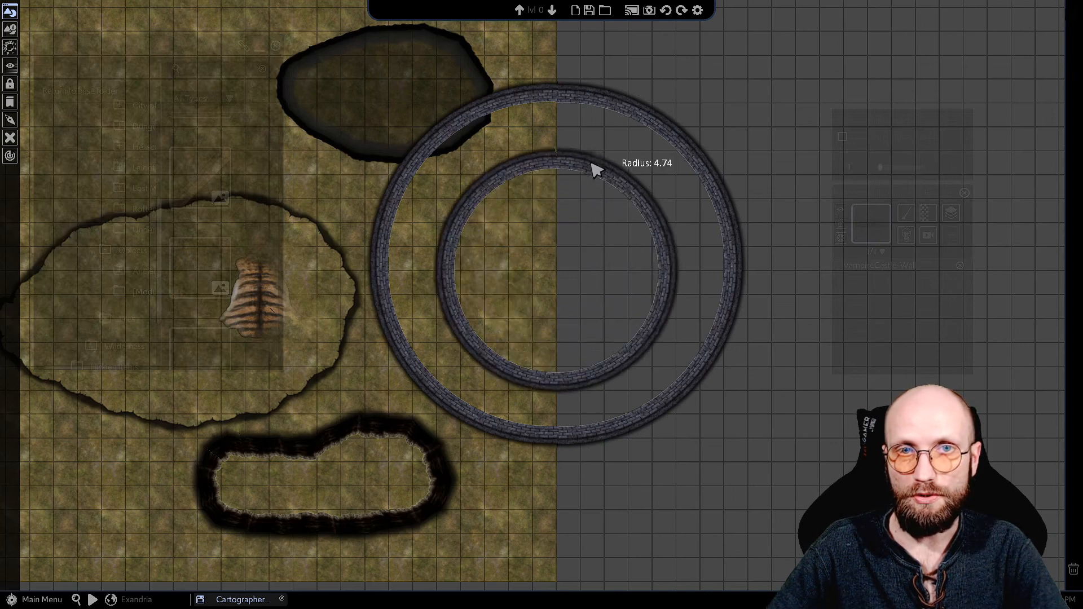
left_click_drag(597, 169, 593, 191)
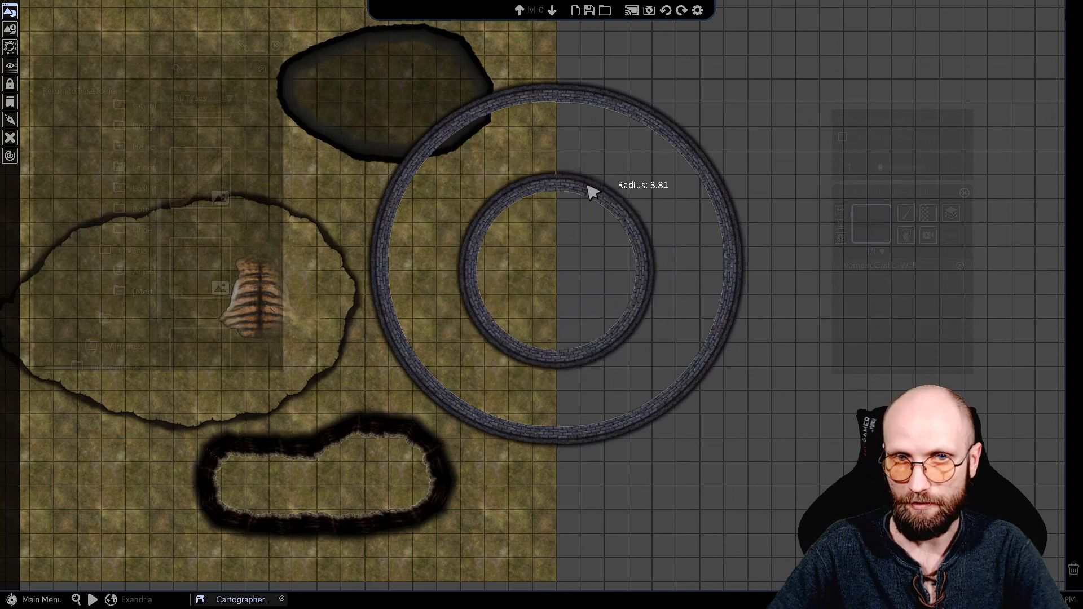
left_click_drag(594, 192, 570, 256)
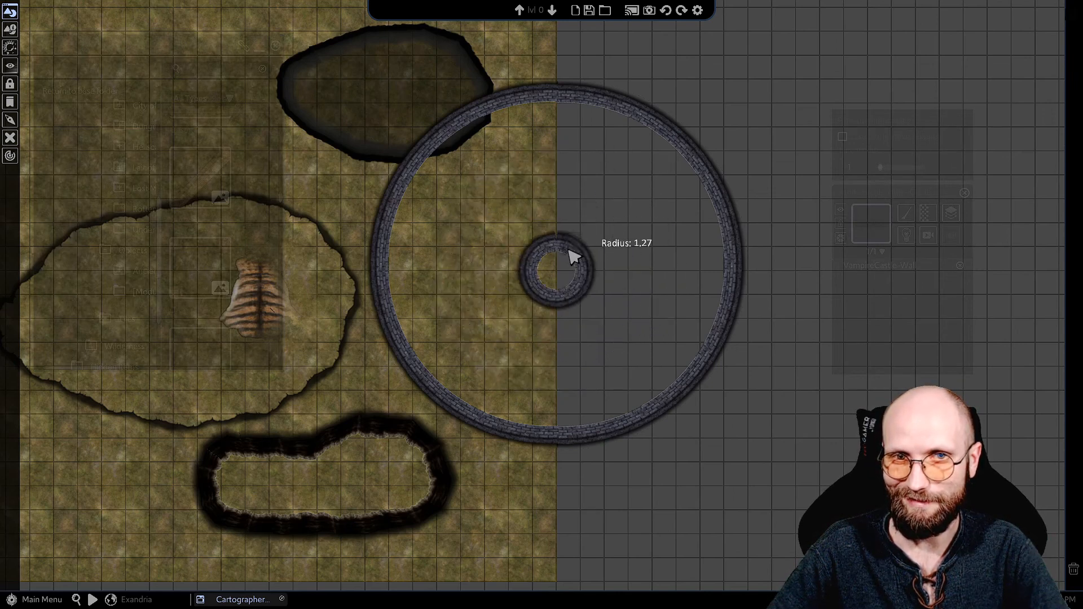
left_click_drag(567, 269, 597, 173)
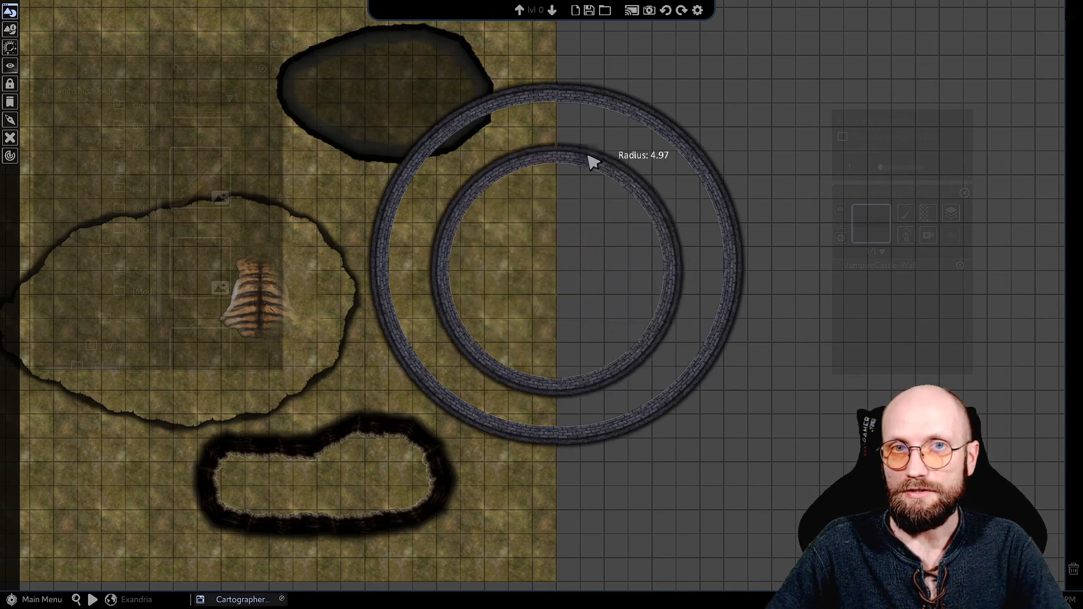
left_click_drag(591, 162, 591, 169)
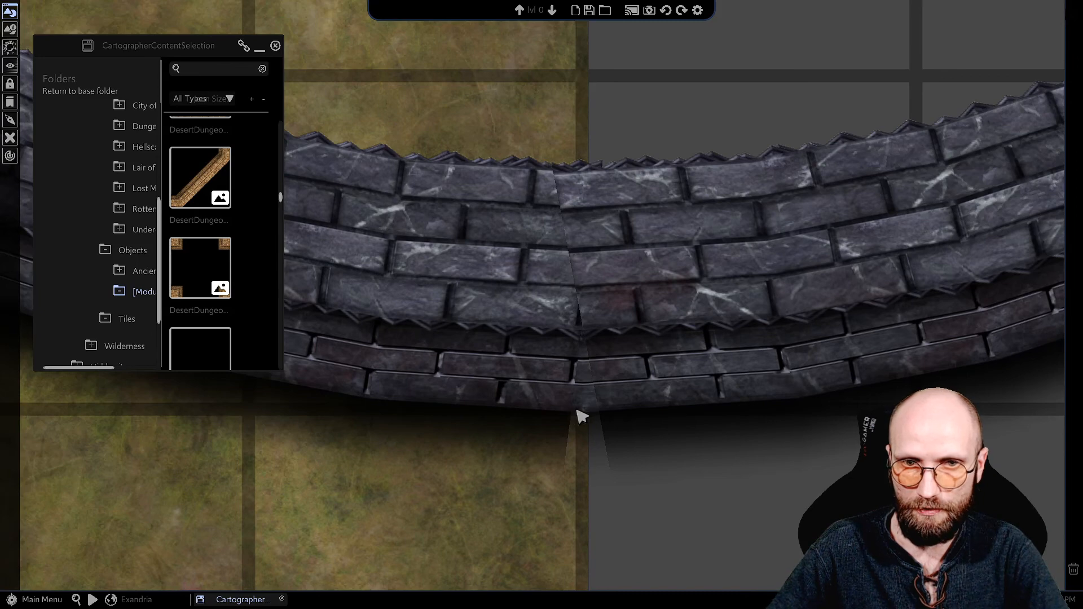
mouse_move(606, 418)
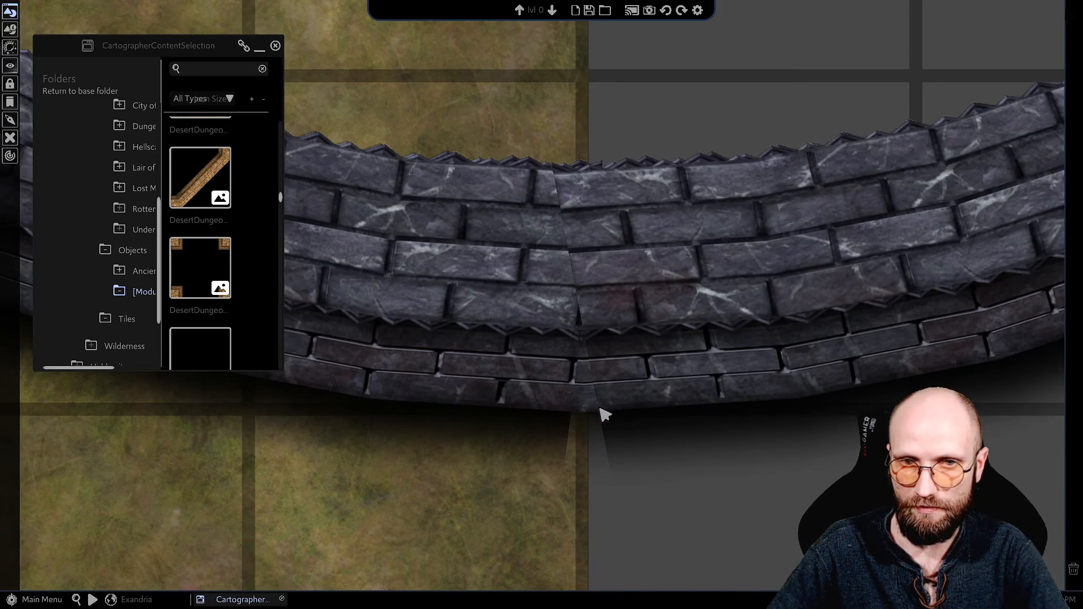
mouse_move(570, 467)
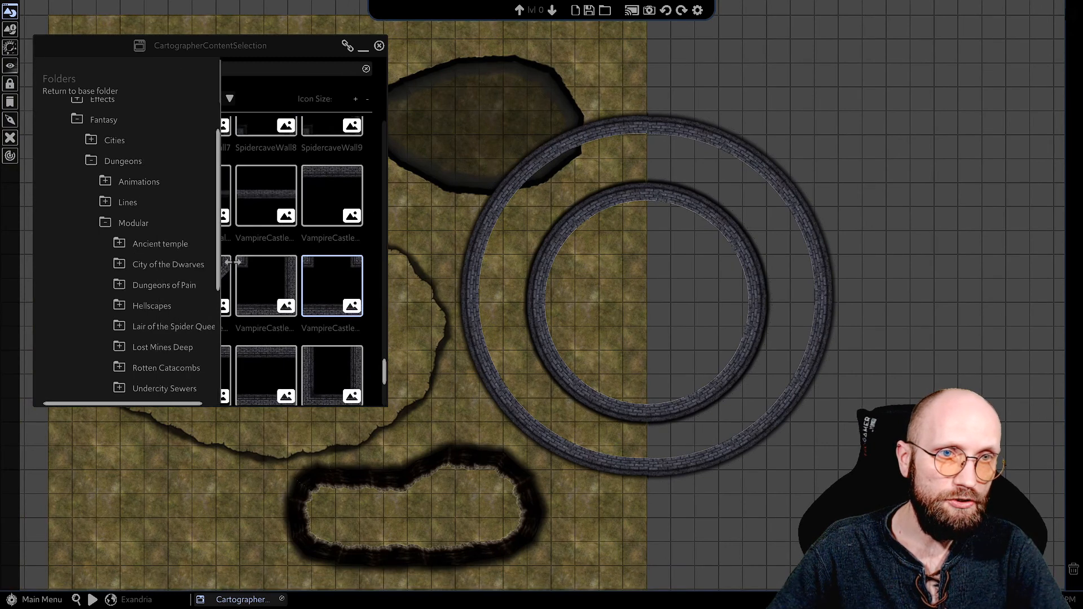
- Collapse Modular, pick DCTile from Dungeons > Tiles, and set Build options to Line > Circle
left_click(134, 223)
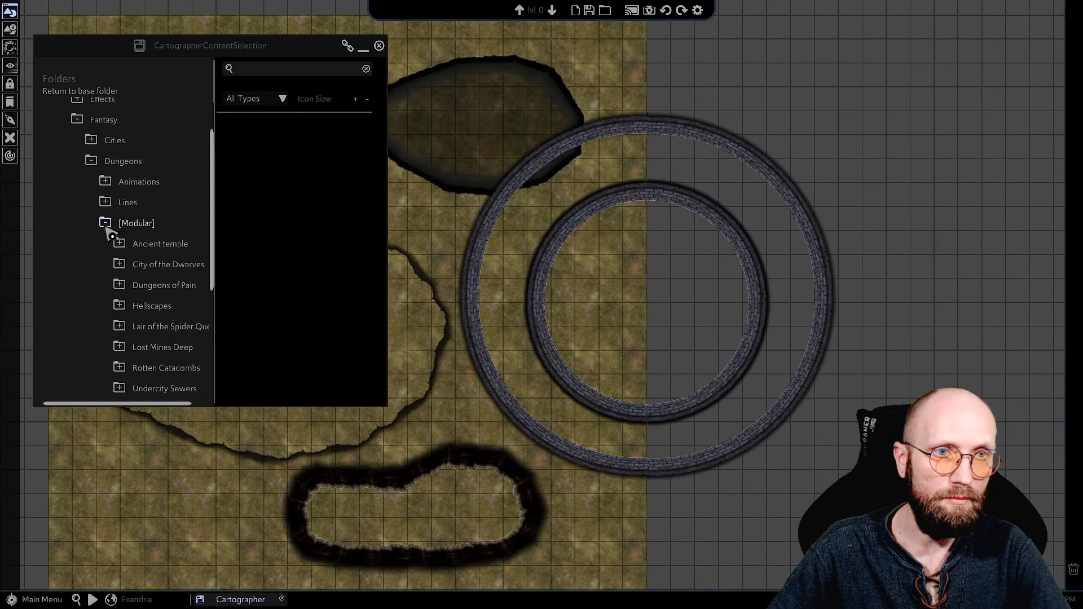
left_click(105, 223)
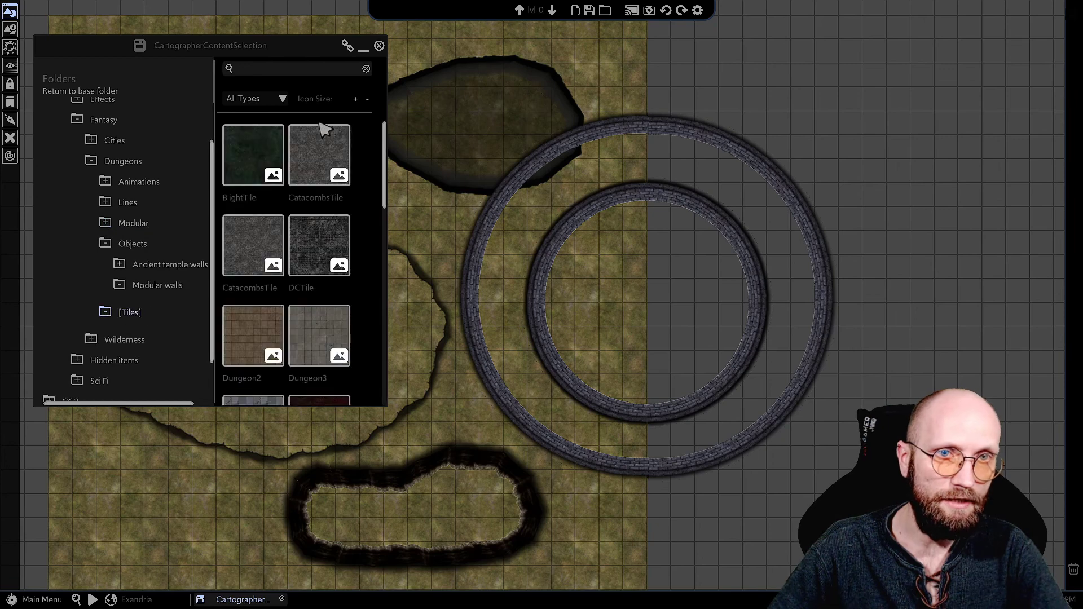
left_click(319, 245)
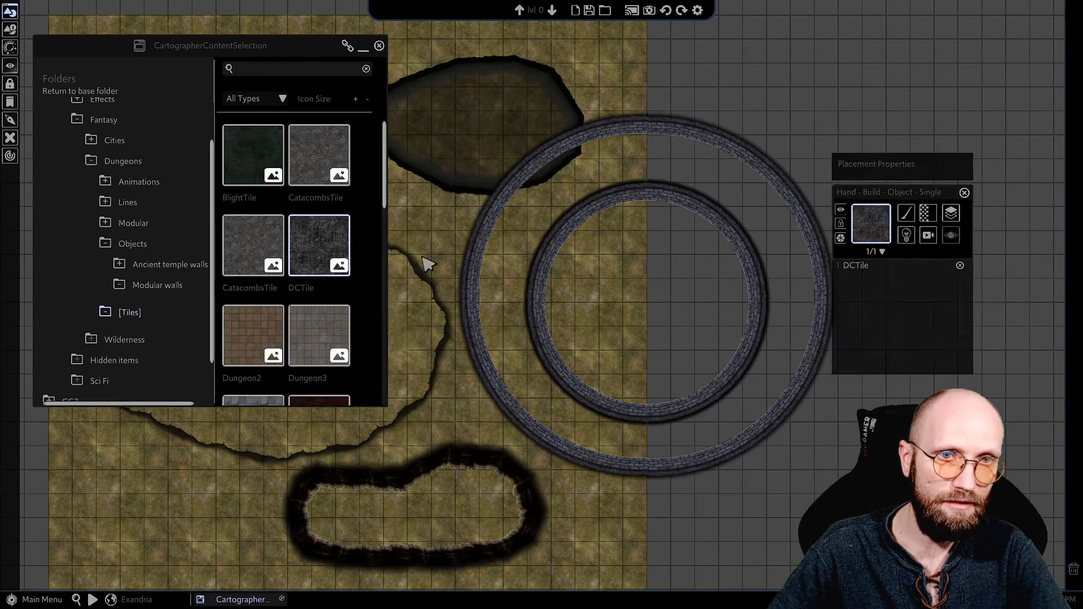
mouse_move(928, 213)
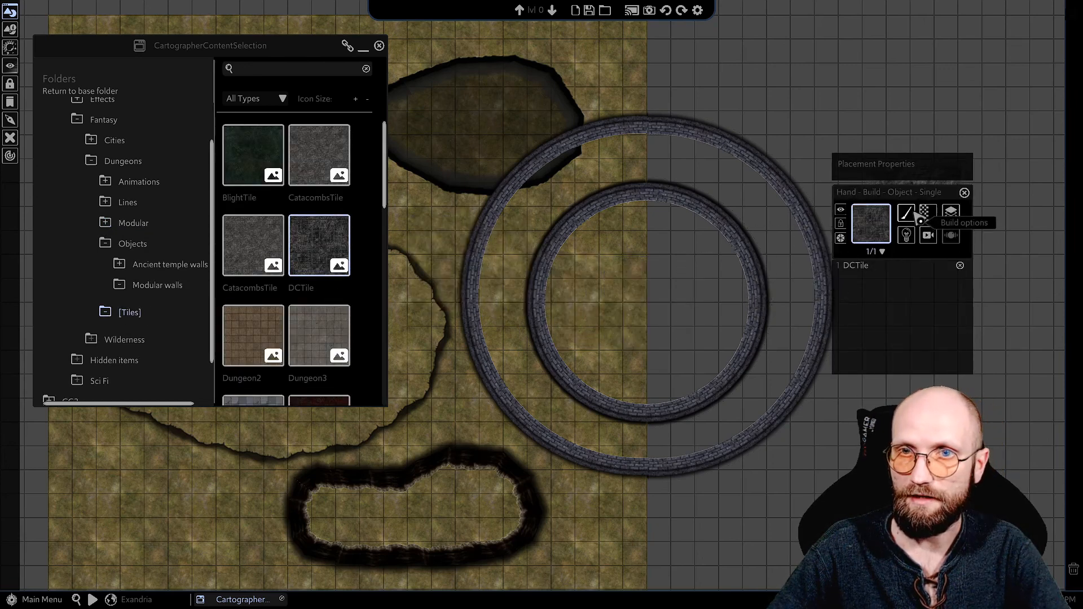
left_click(929, 213)
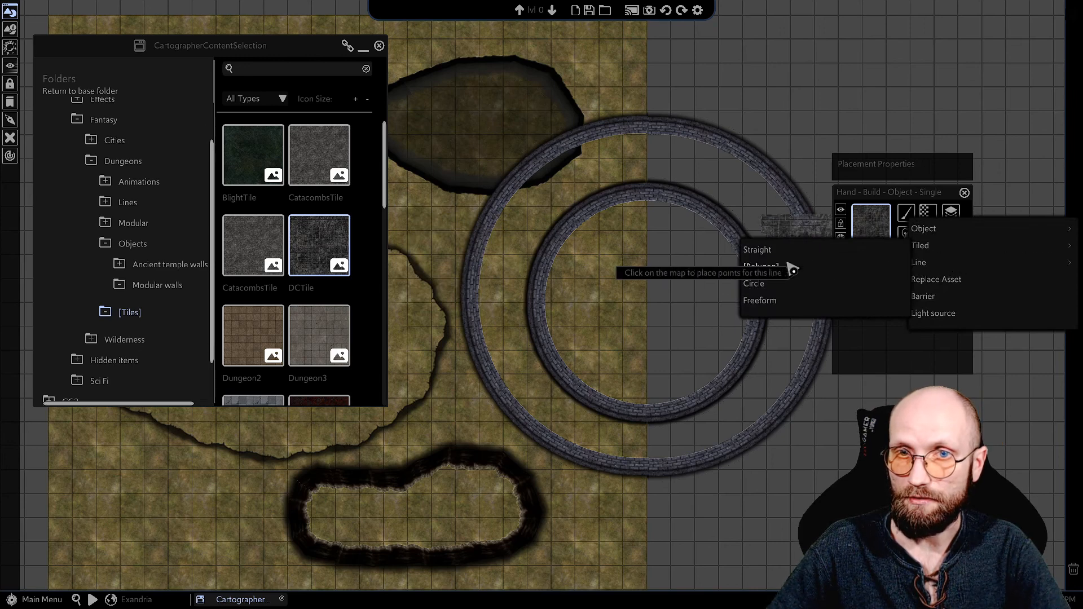
left_click(754, 283)
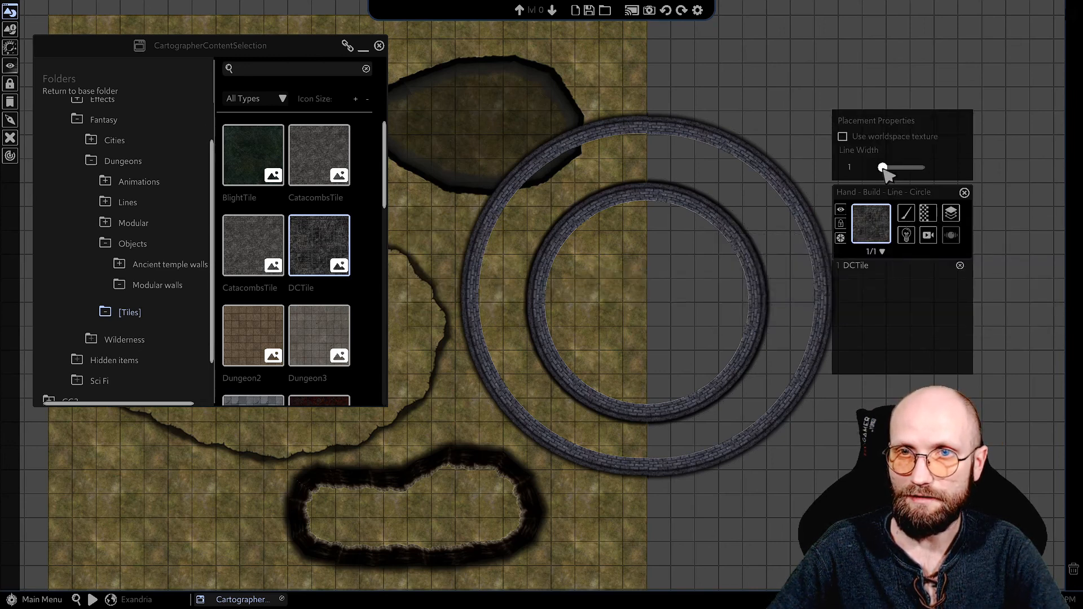
- Raise the Line Width and paint a wide DCTile circle inside the inner wall
left_click_drag(883, 167, 907, 167)
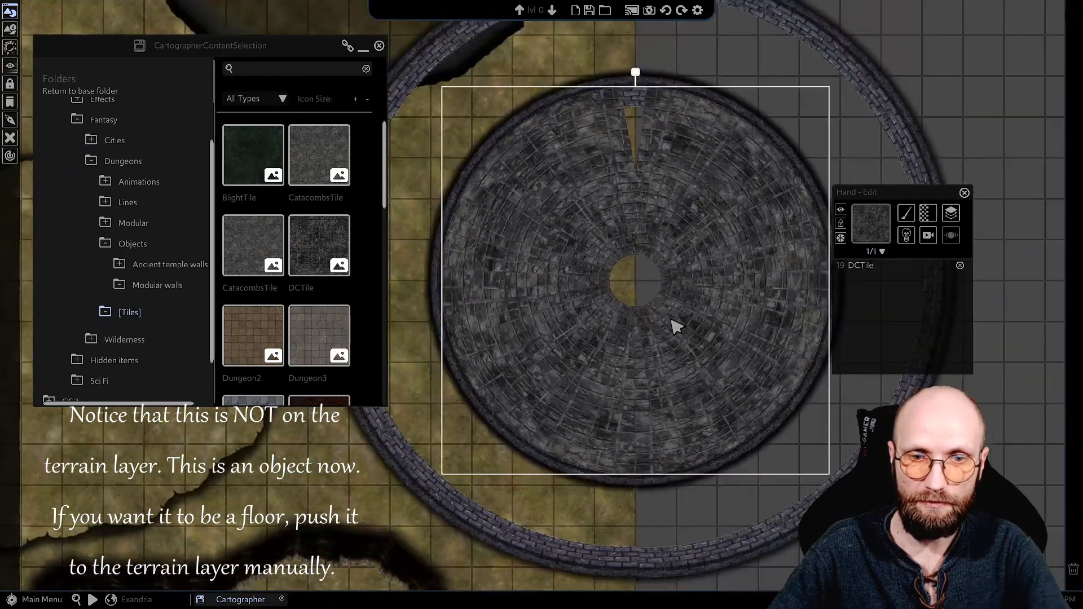
mouse_move(665, 231)
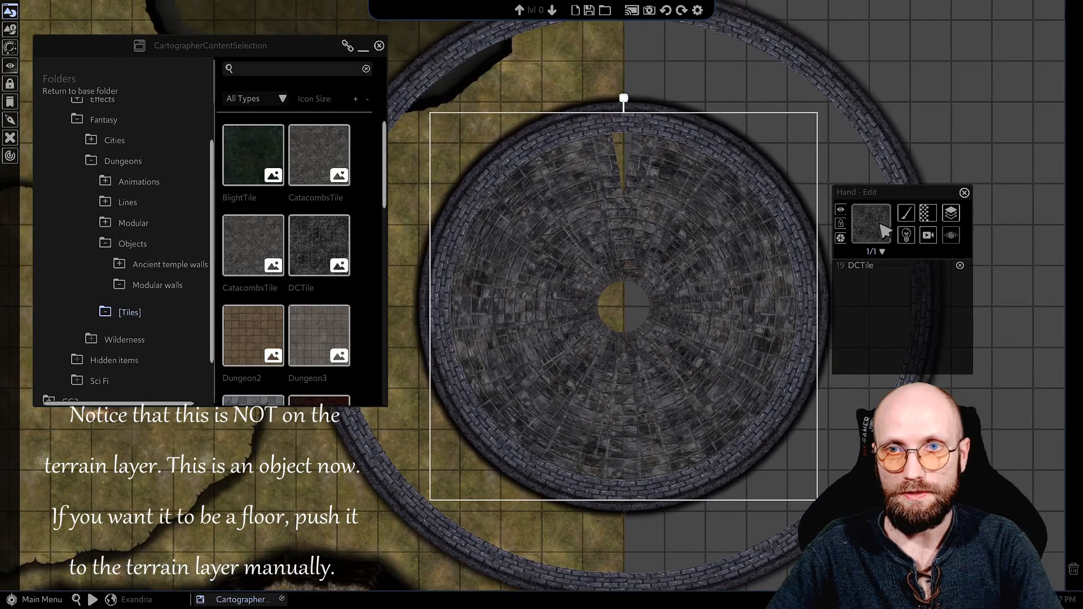
left_click(319, 245)
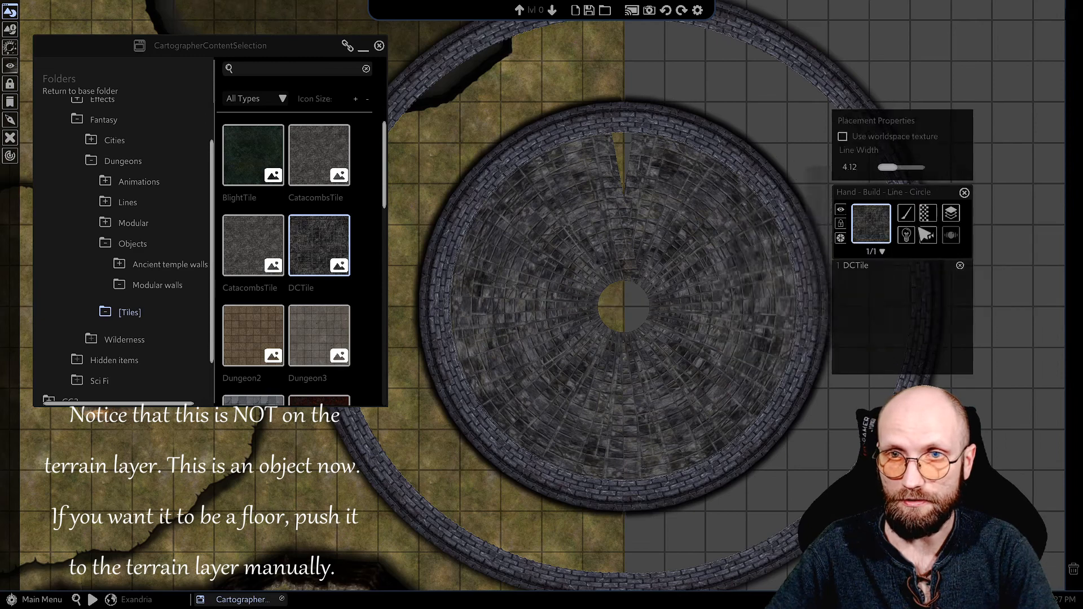
left_click_drag(912, 168, 887, 167)
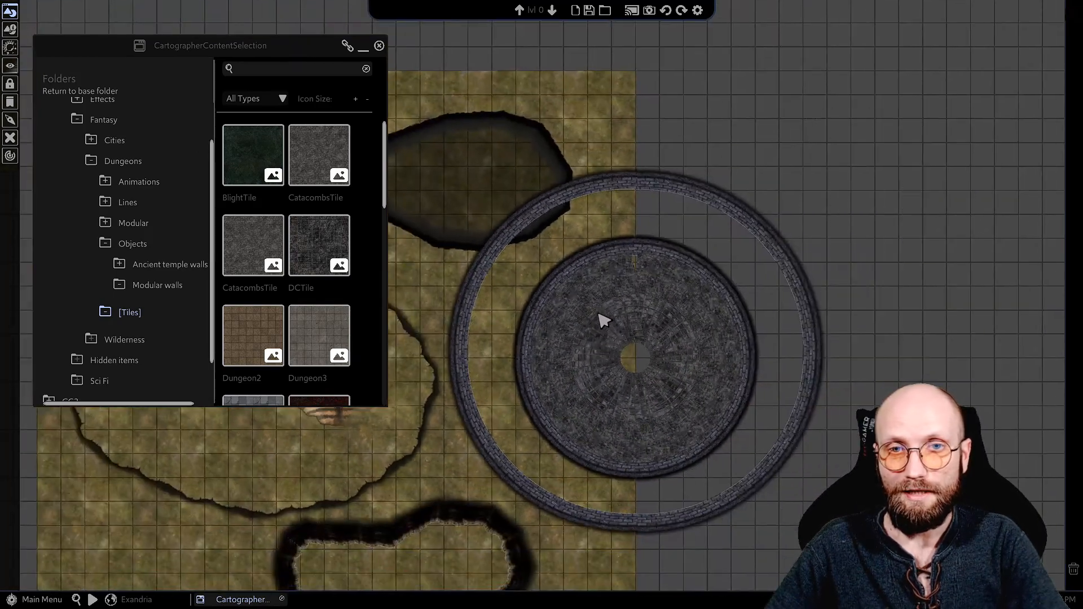
mouse_move(693, 307)
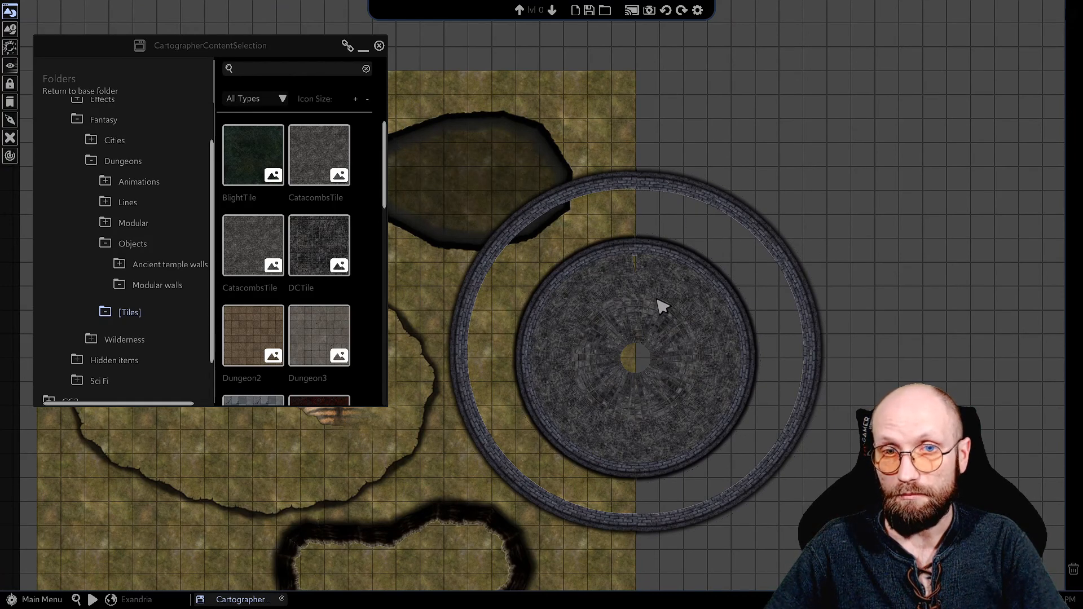
mouse_move(305, 257)
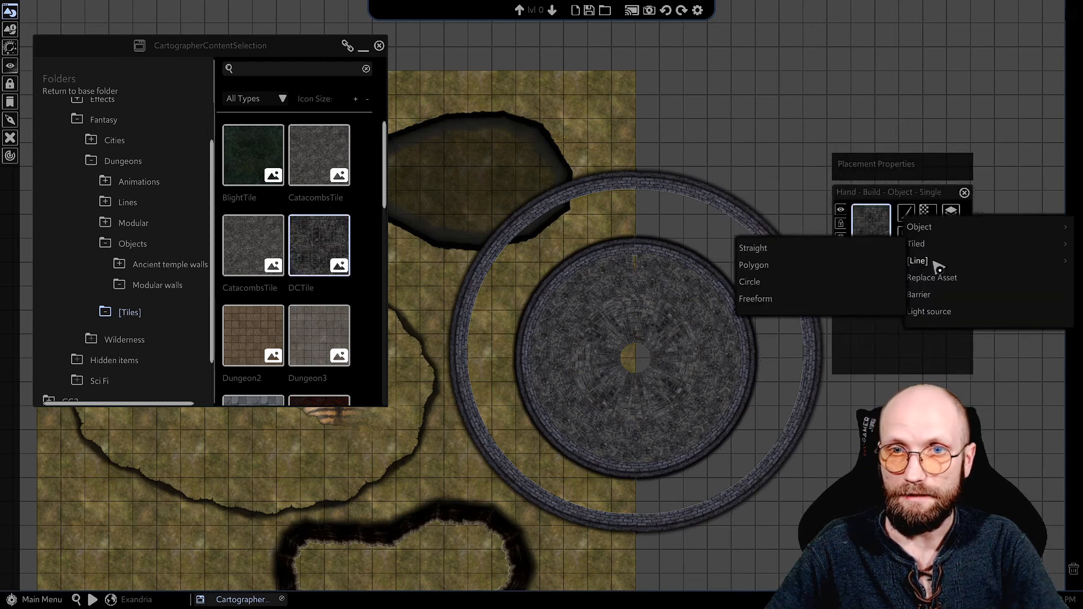
- Choose the Line build option again to redraw the DCTile circle wider
left_click(749, 282)
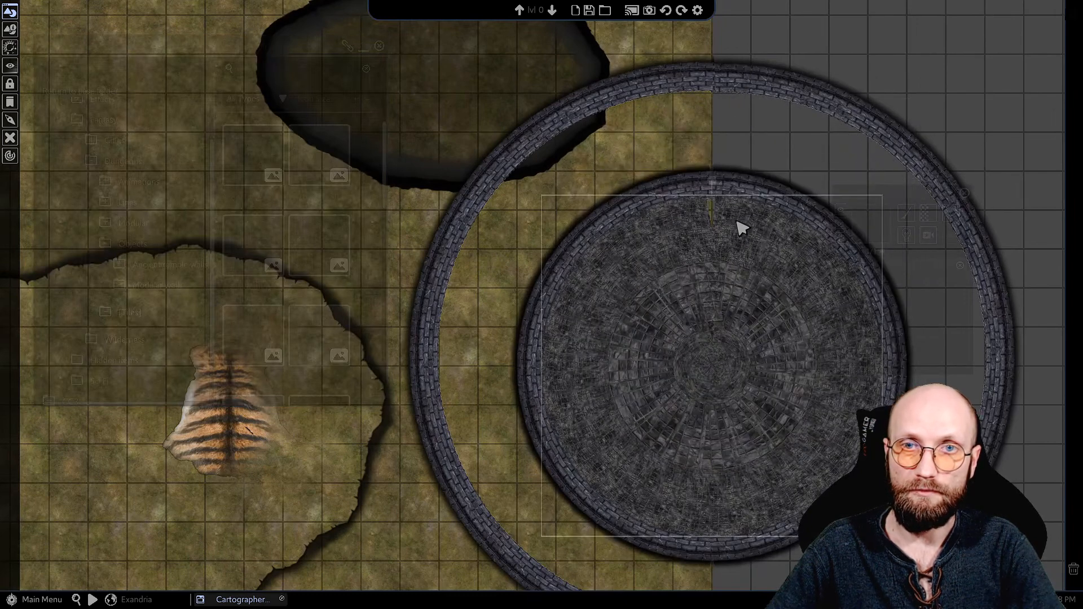
mouse_move(878, 285)
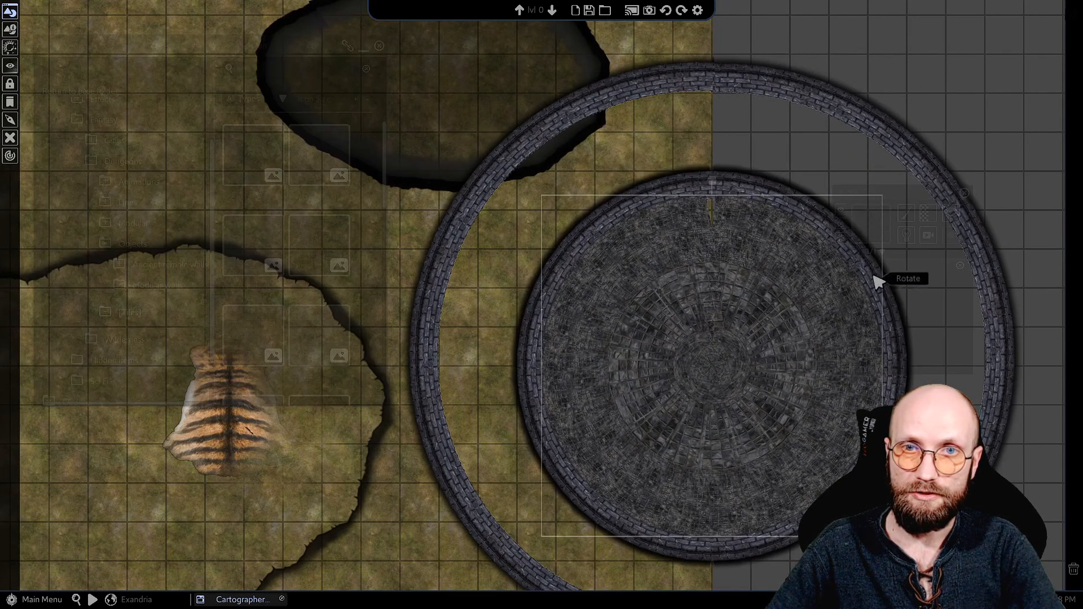